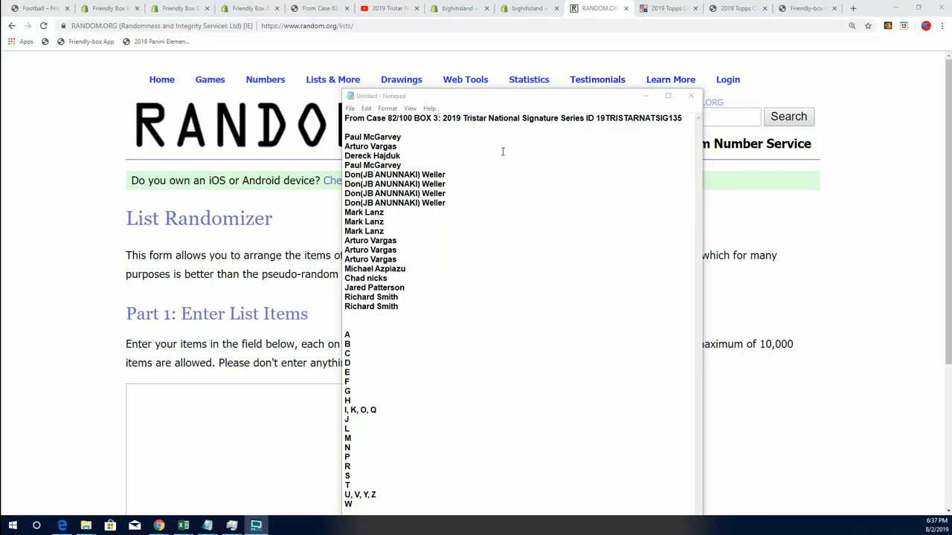
Select the owner names in Notepad for copying to the List Randomizer.
drag(372, 119, 681, 119)
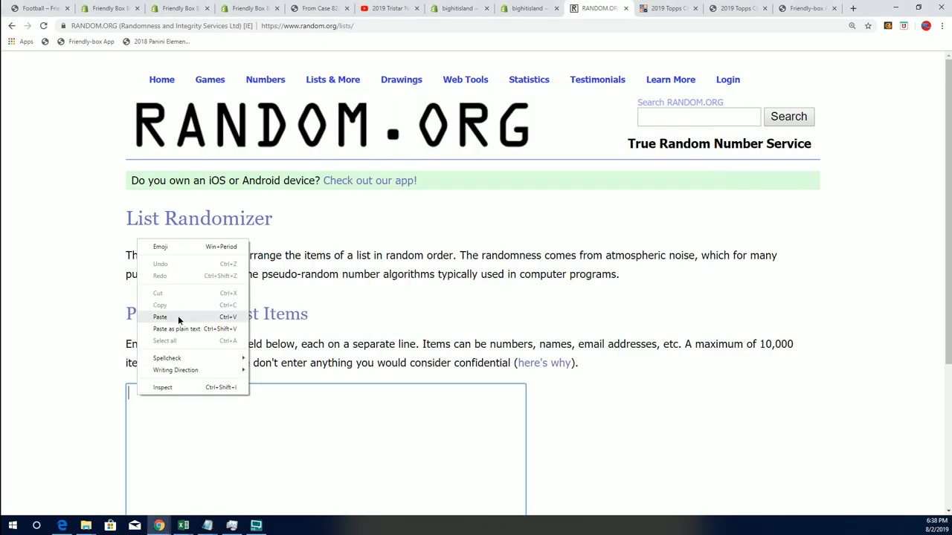
Paste the 19 owner names into the item field and randomize them six times in a row.
click(161, 317)
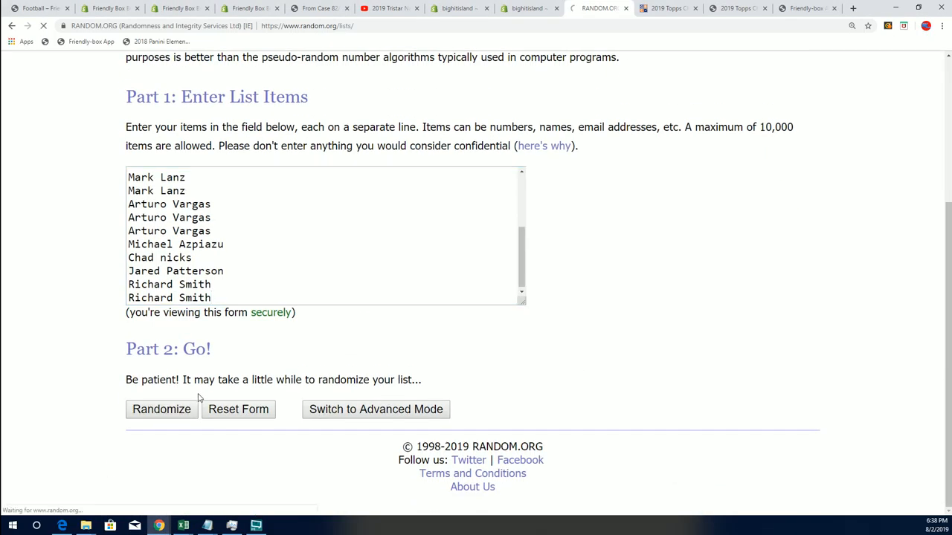
click(161, 409)
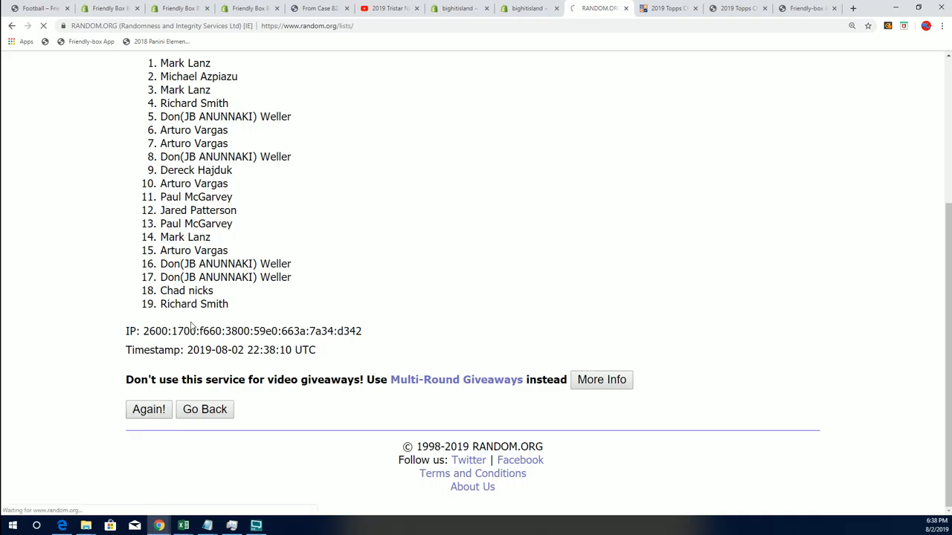
click(149, 410)
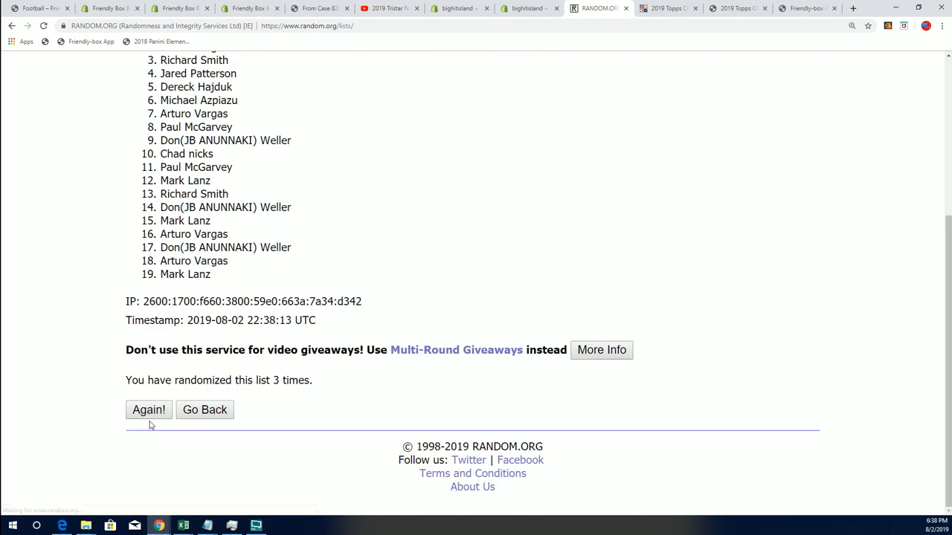
click(149, 410)
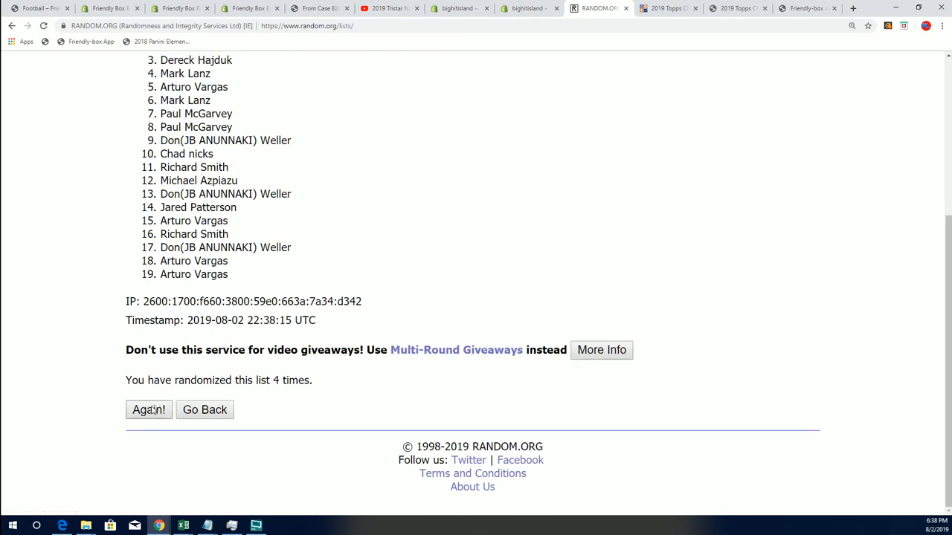
click(149, 410)
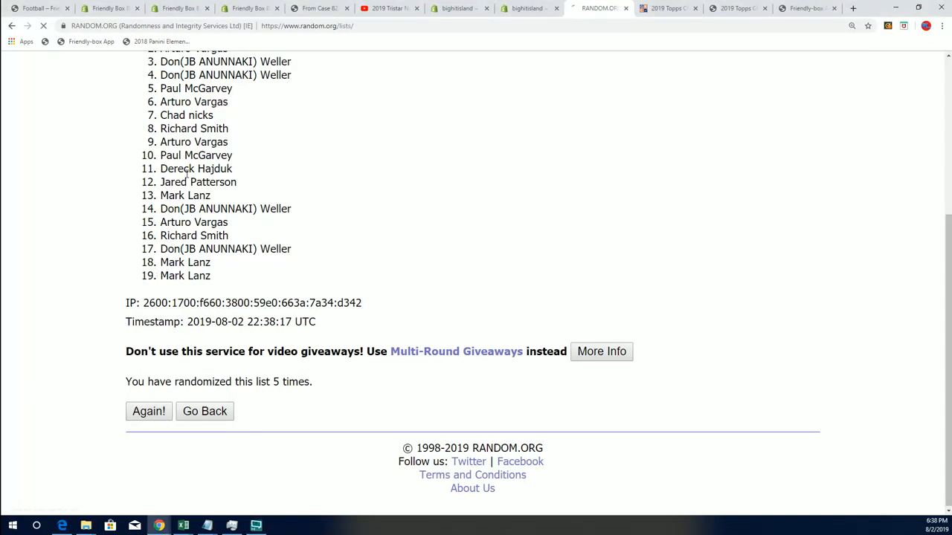
click(149, 411)
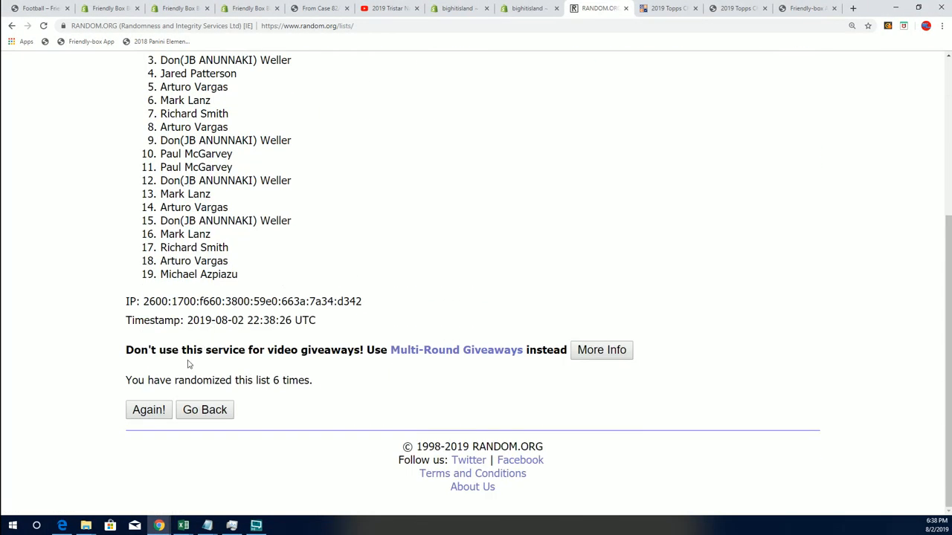
click(149, 411)
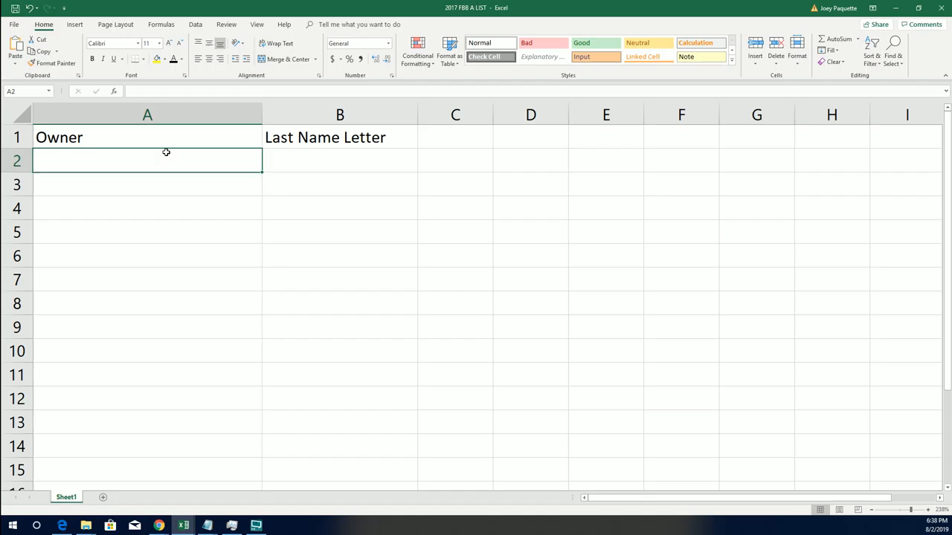
Paste the randomized owner names into the Owner column from A2 and select B2.
right_click(166, 161)
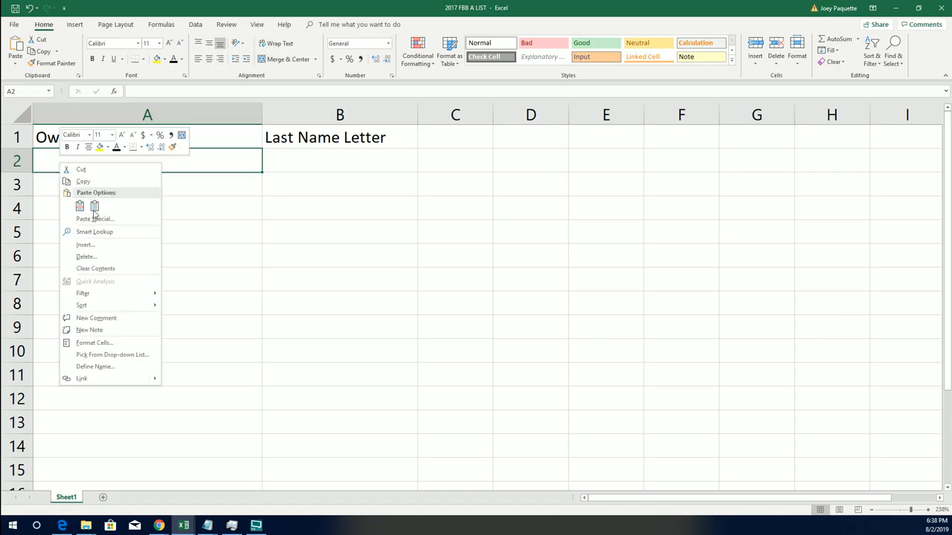
click(80, 206)
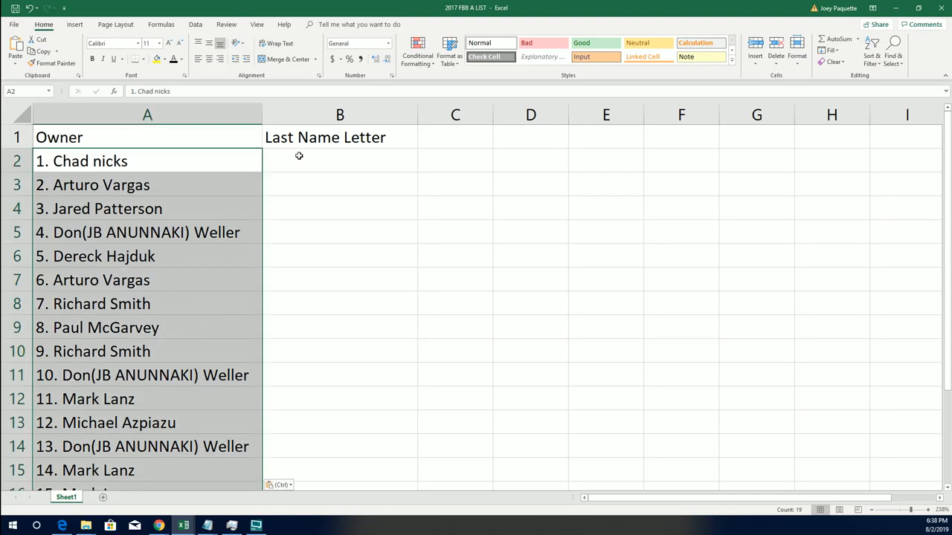
click(339, 160)
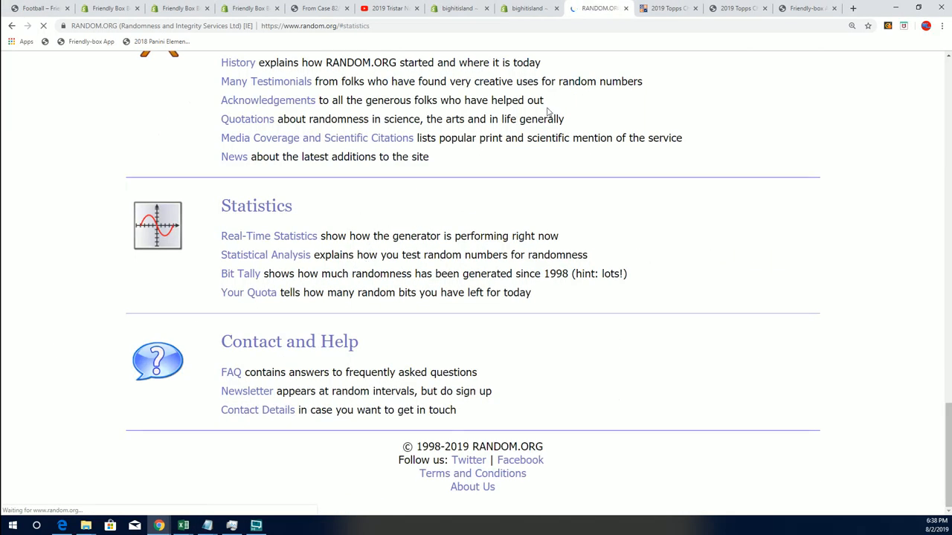
Return from the Statistics page to the List Randomizer via the home page.
scroll(up, 3)
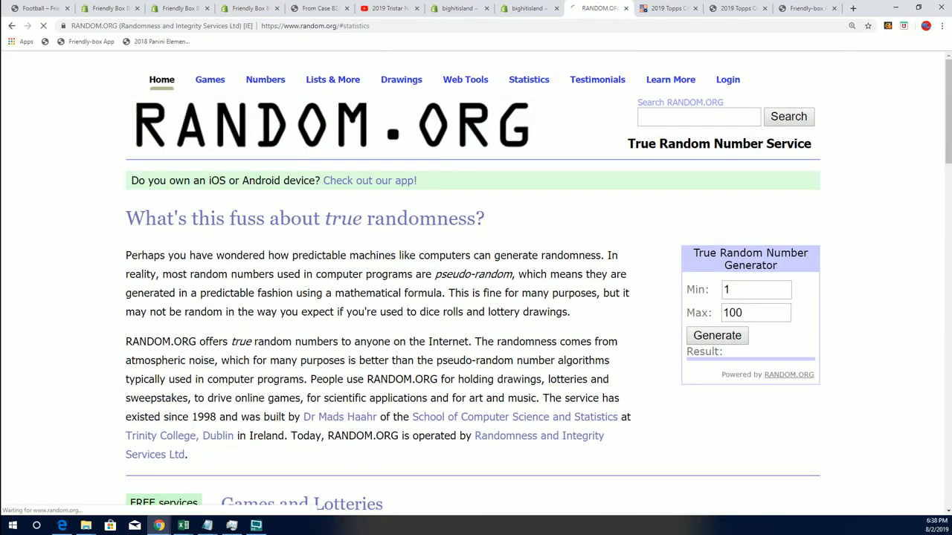
click(333, 80)
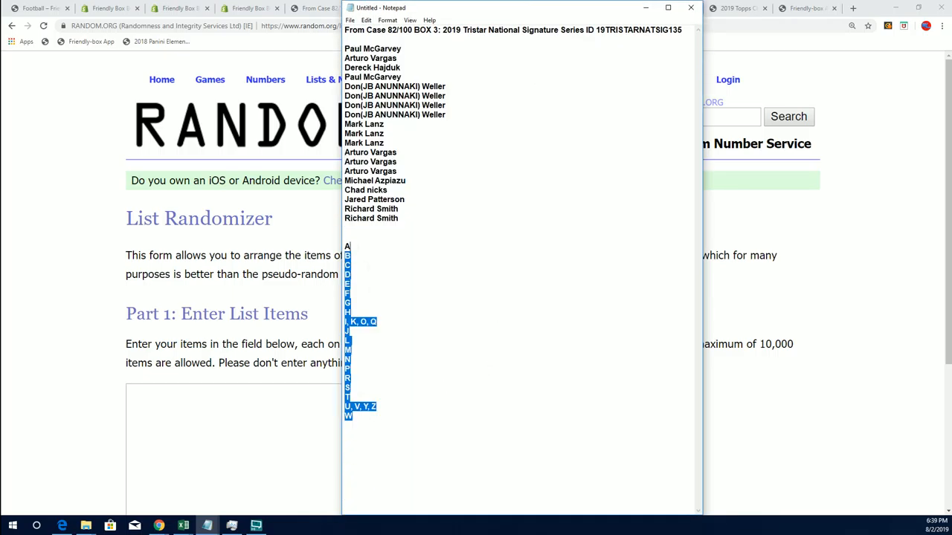
Copy the selected last-name letters from Notepad for the List Randomizer.
right_click(348, 281)
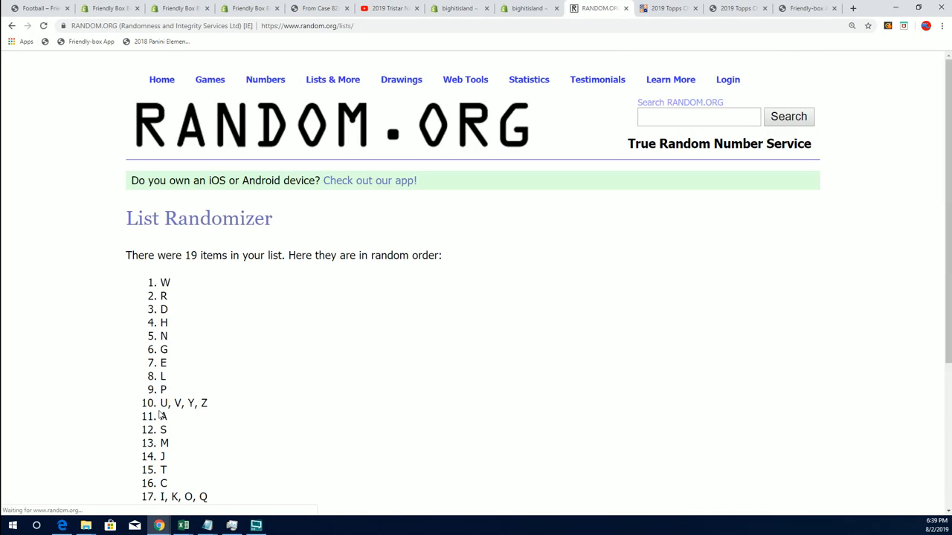
Switch from the randomized letter results to Chrome's new tab page.
click(854, 9)
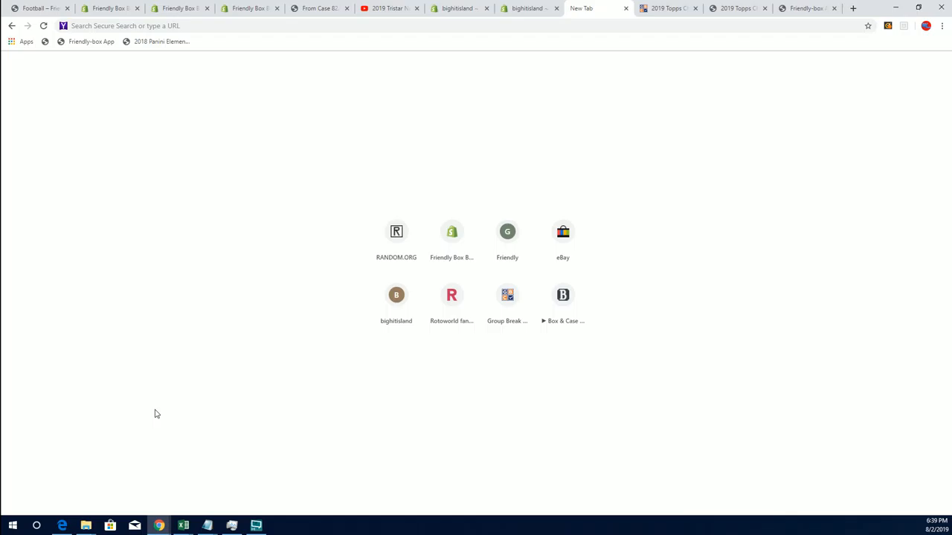
mouse_move(560, 47)
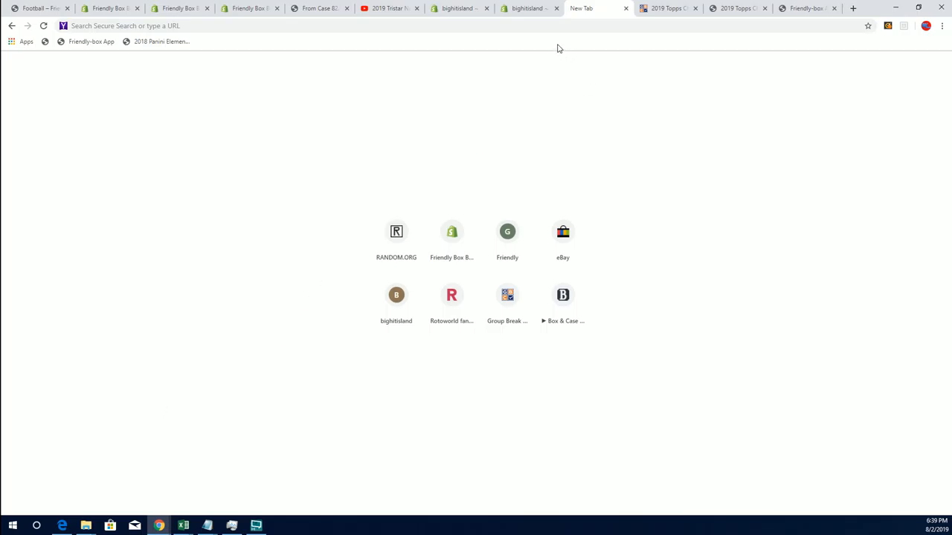
mouse_move(12, 26)
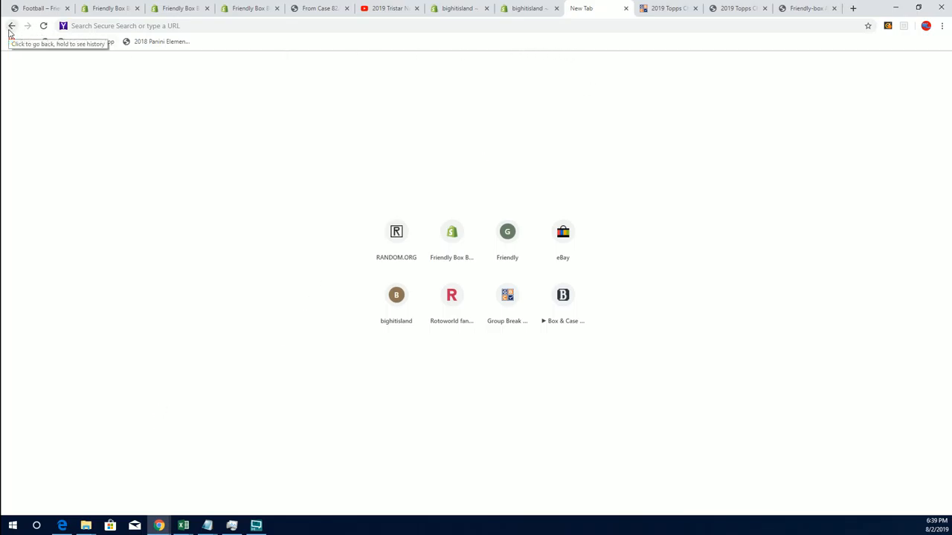